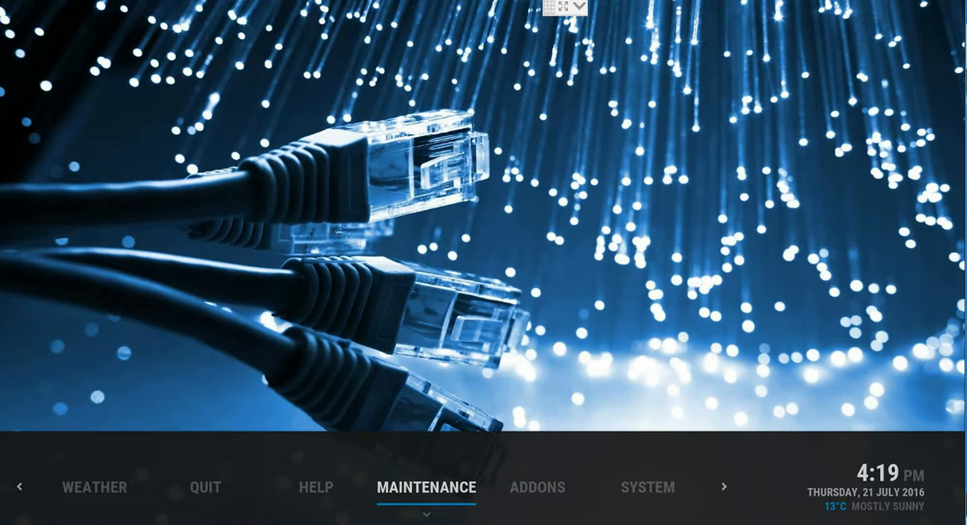
Step: Select MAINTENANCE on the Kodi home bar to show its options
{"action": "left_click", "coordinate": [425, 486]}
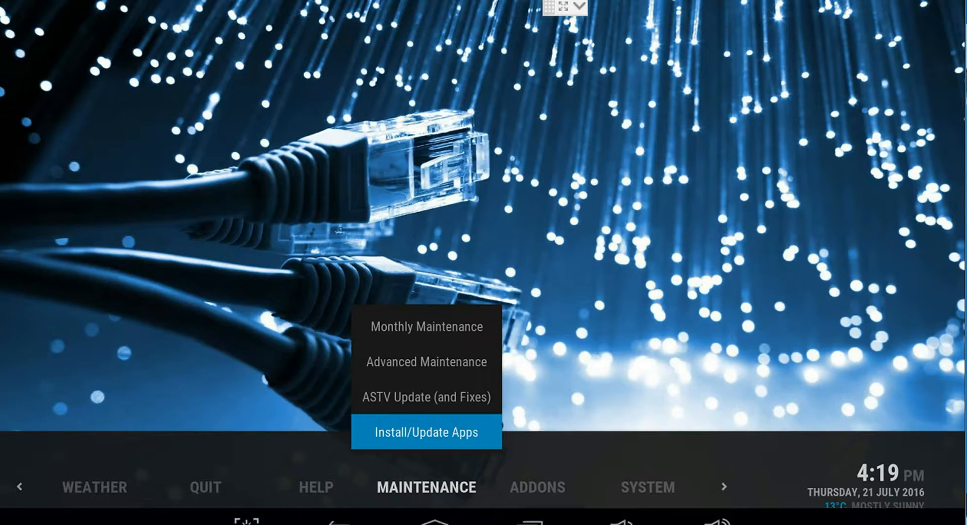
Step: Launch Dropbox via Install/Update Apps and enter the Sports and TV Apps folder
{"action": "left_click", "coordinate": [425, 432]}
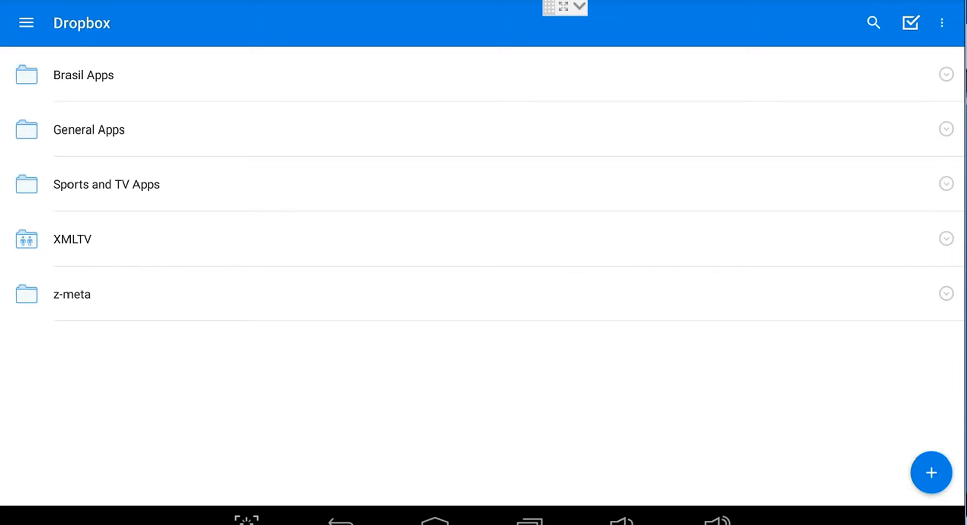
{"action": "left_click", "coordinate": [106, 184]}
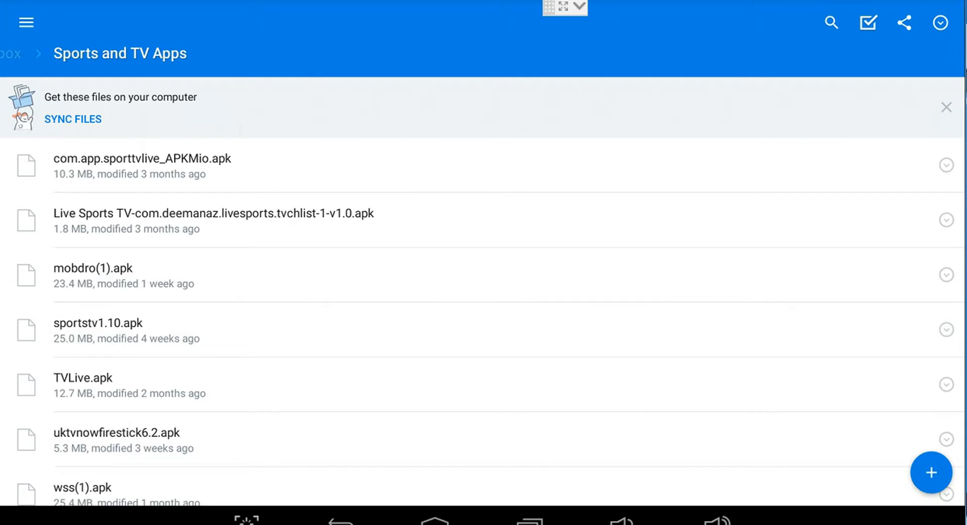
Step: Download mobdro(1).apk from the Sports and TV Apps folder to the device
{"action": "left_click", "coordinate": [94, 268]}
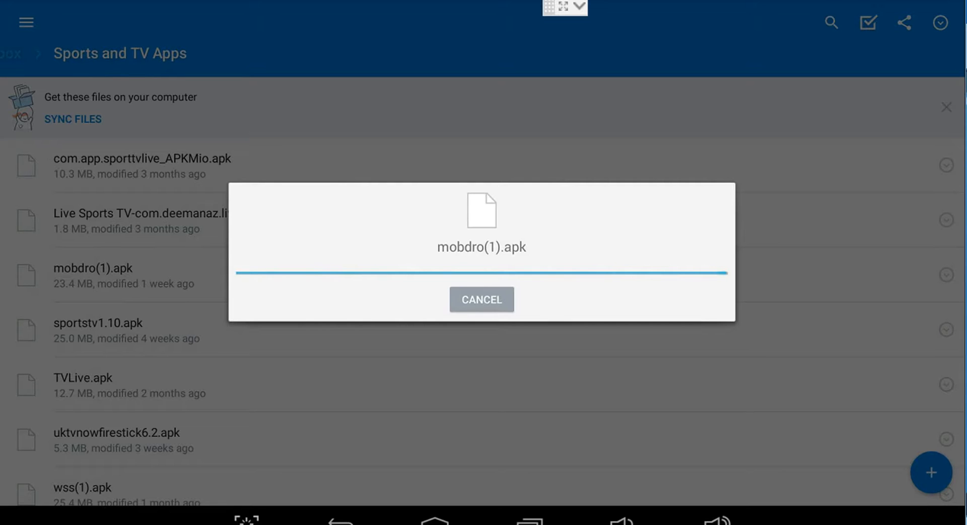
{"action": "left_click", "coordinate": [481, 299]}
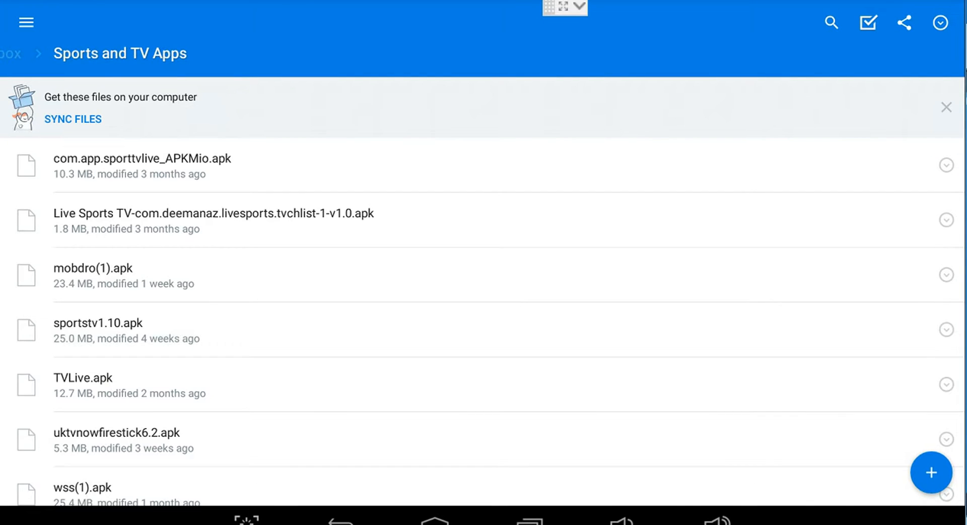
Step: Install Mobdro from the downloaded APK, accepting its requested permissions
{"action": "left_click", "coordinate": [94, 267]}
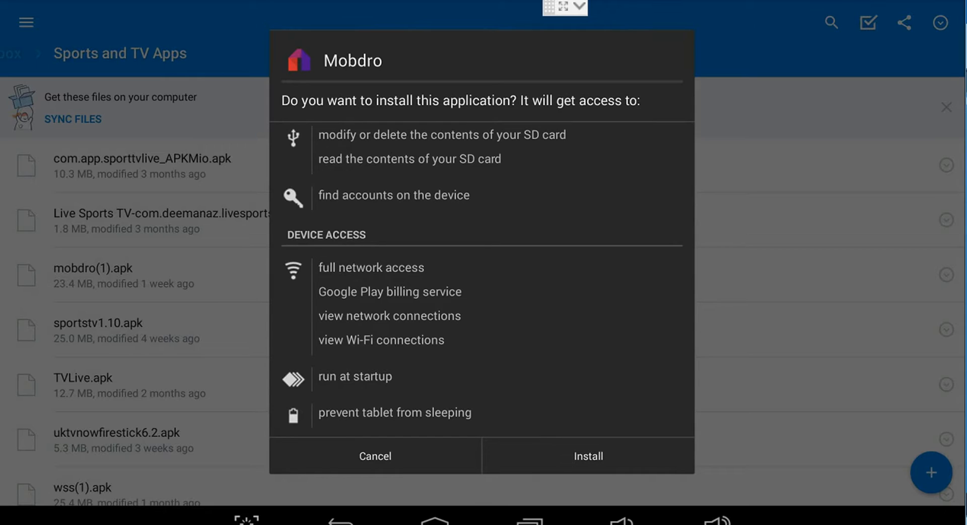
{"action": "left_click", "coordinate": [586, 455]}
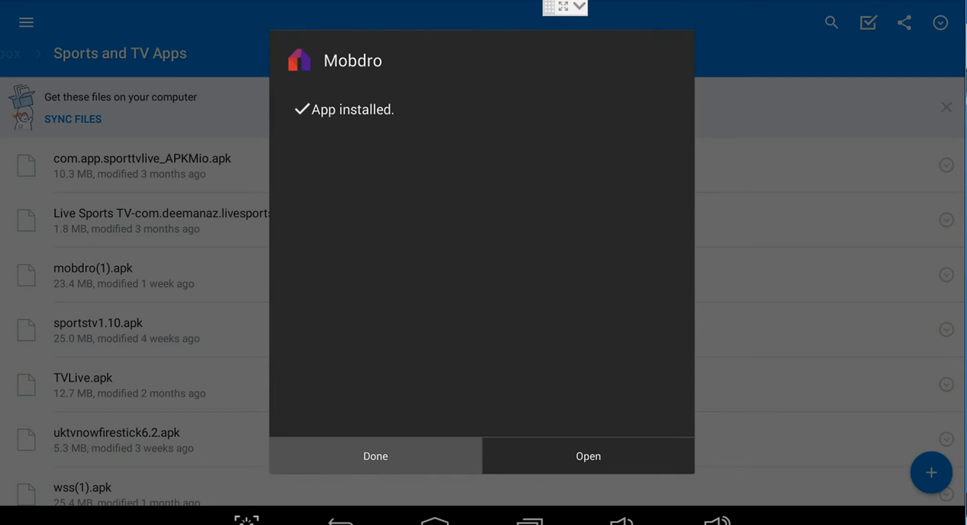
Step: Dismiss the 'App installed' confirmation with Done, returning to the Dropbox folder
{"action": "left_click", "coordinate": [375, 455]}
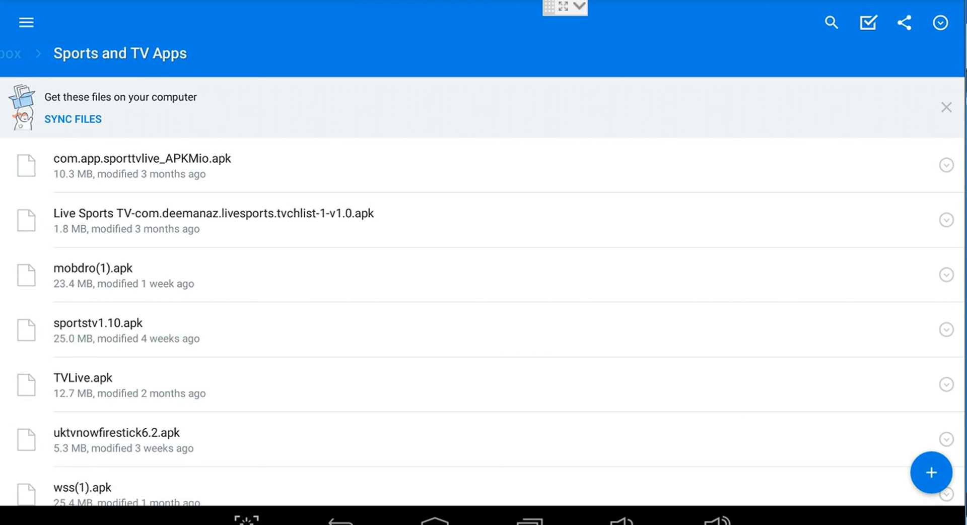